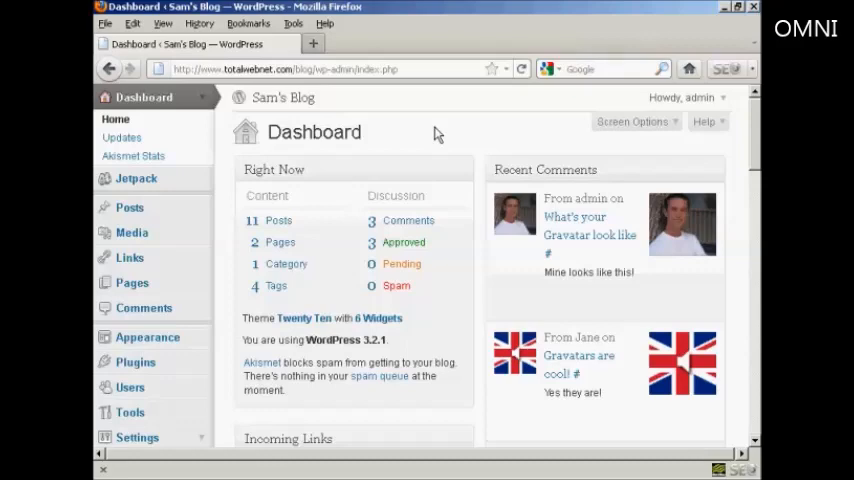
mouse_move(521, 120)
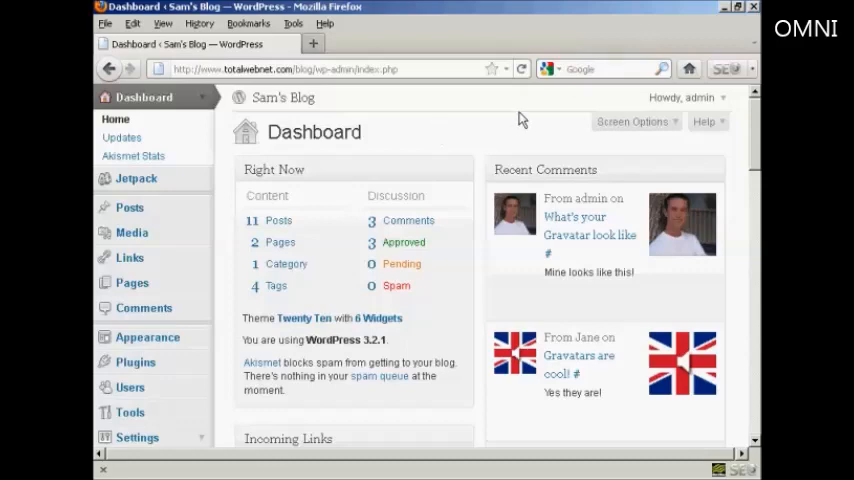
- In Discussion Settings, require commenters to be registered and logged in
scroll("down", 3)
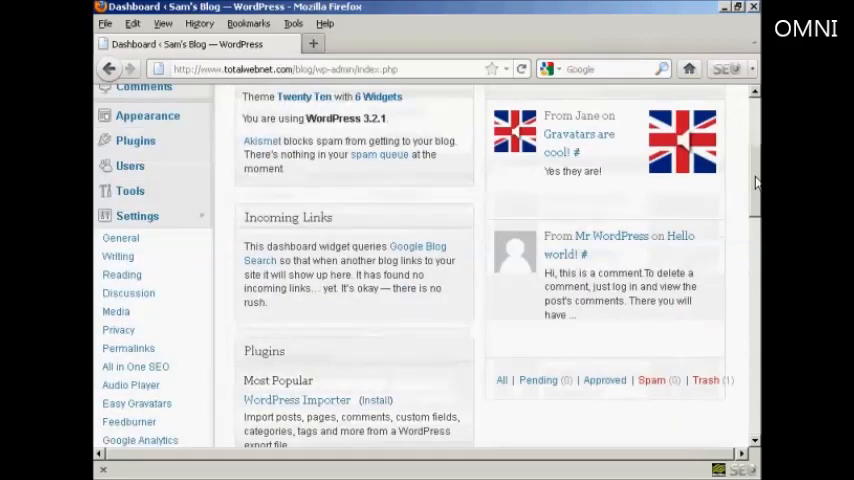
scroll("down", 3)
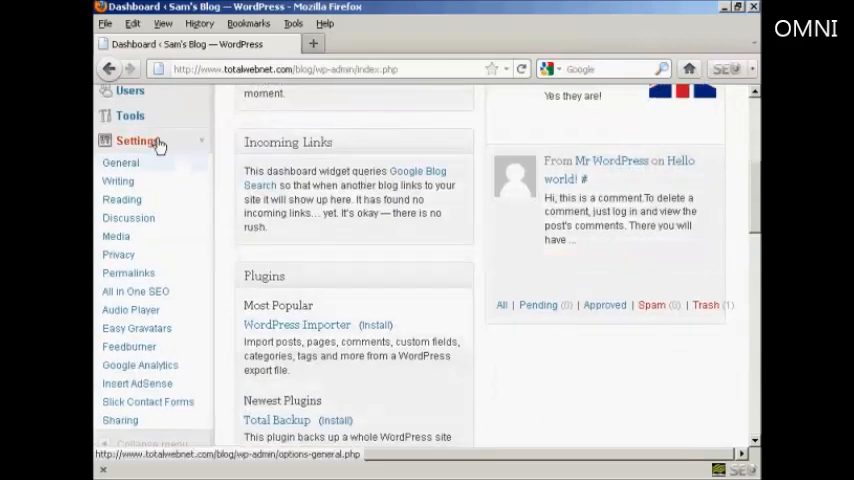
mouse_move(128, 218)
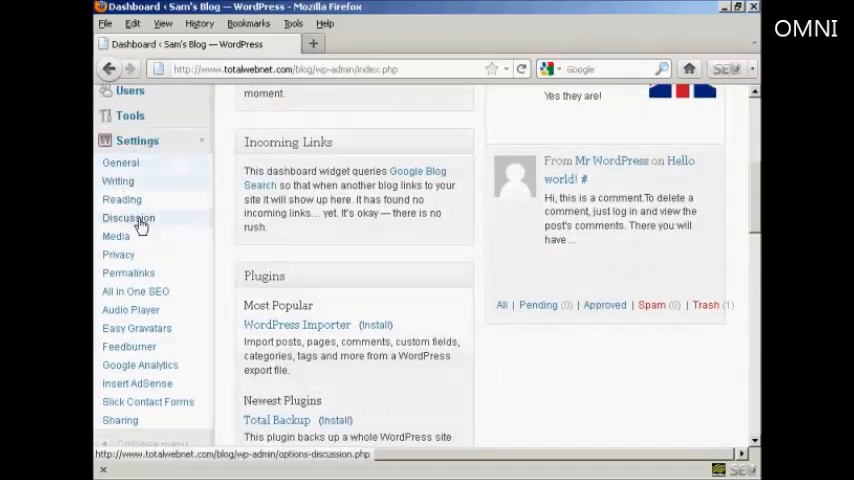
left_click(128, 218)
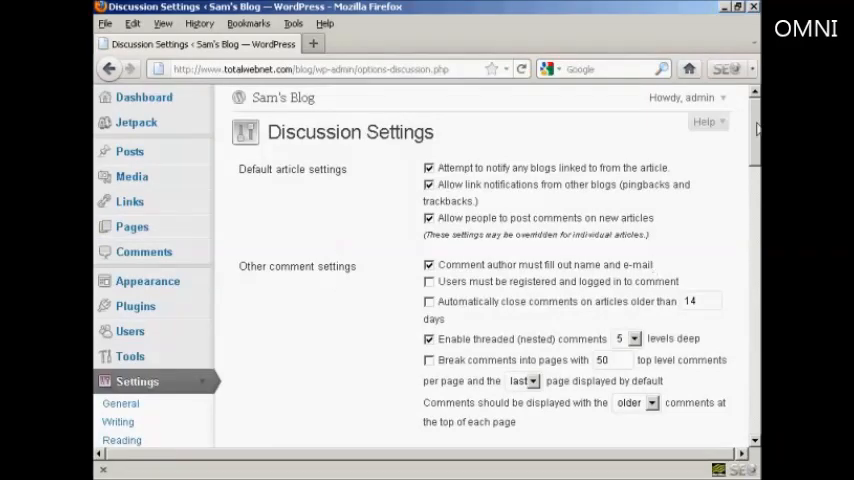
scroll("down", 3)
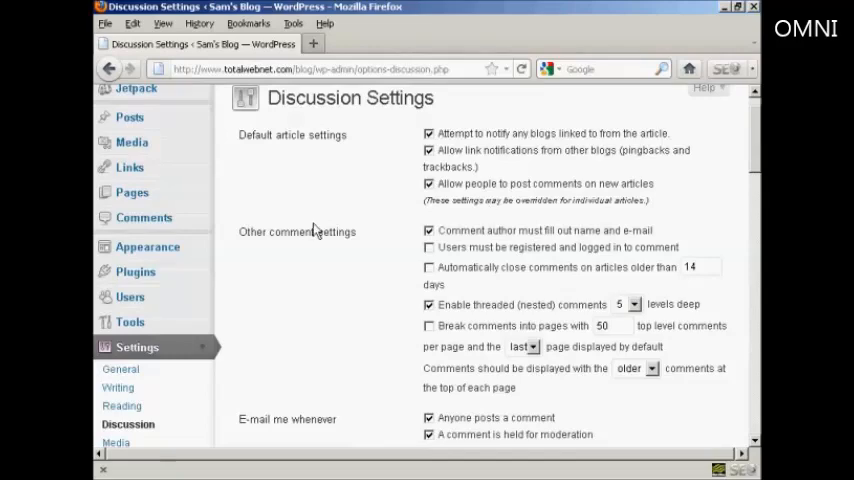
mouse_move(366, 252)
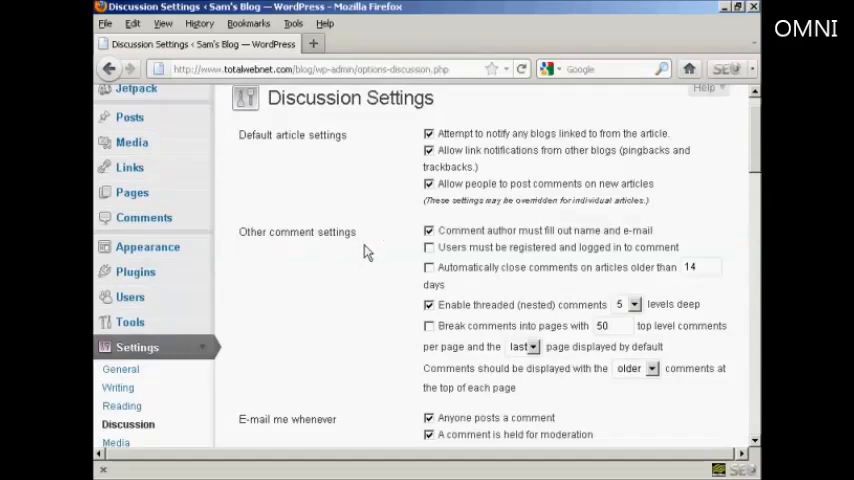
mouse_move(432, 245)
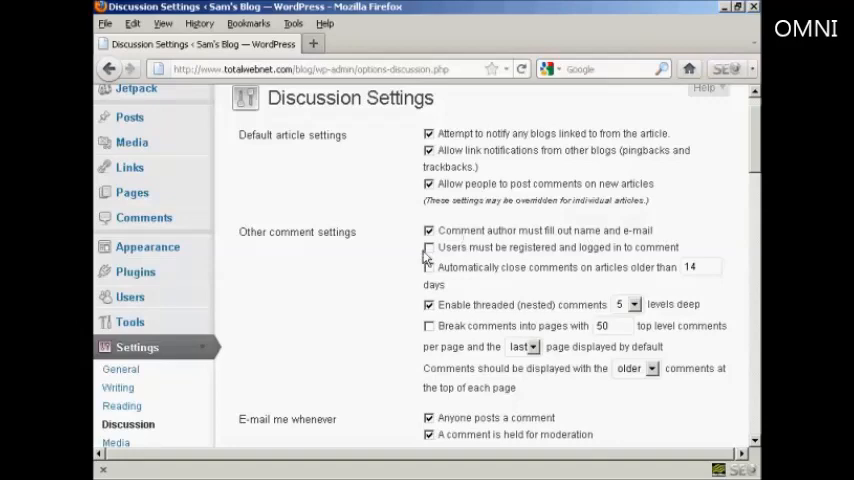
left_click(429, 247)
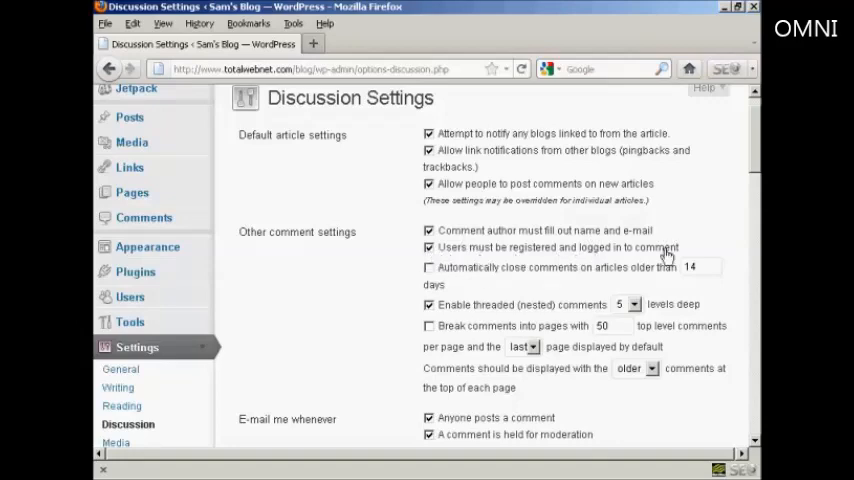
mouse_move(705, 230)
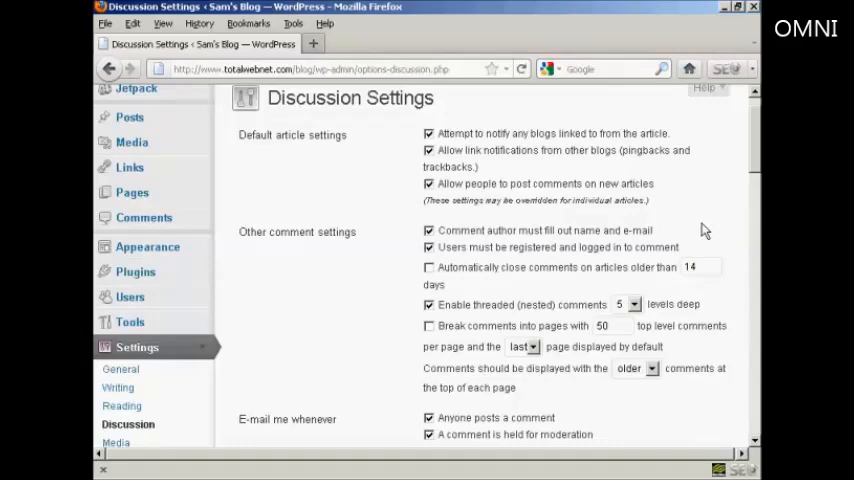
scroll("down", 3)
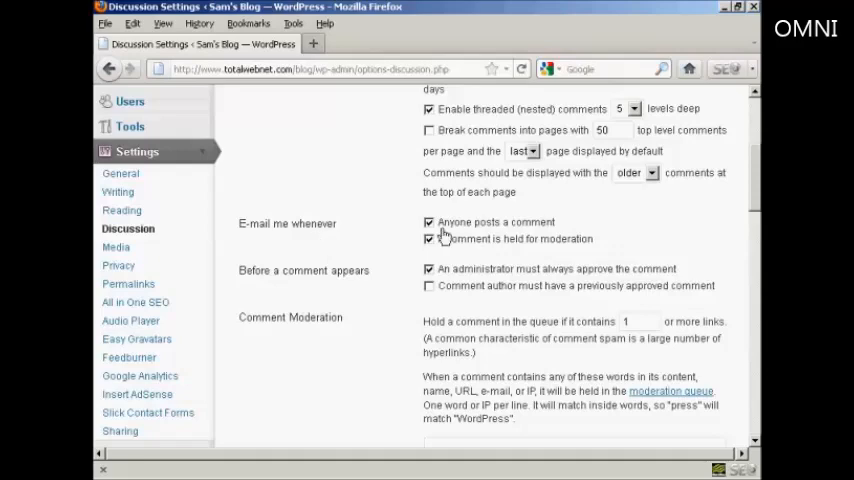
mouse_move(448, 234)
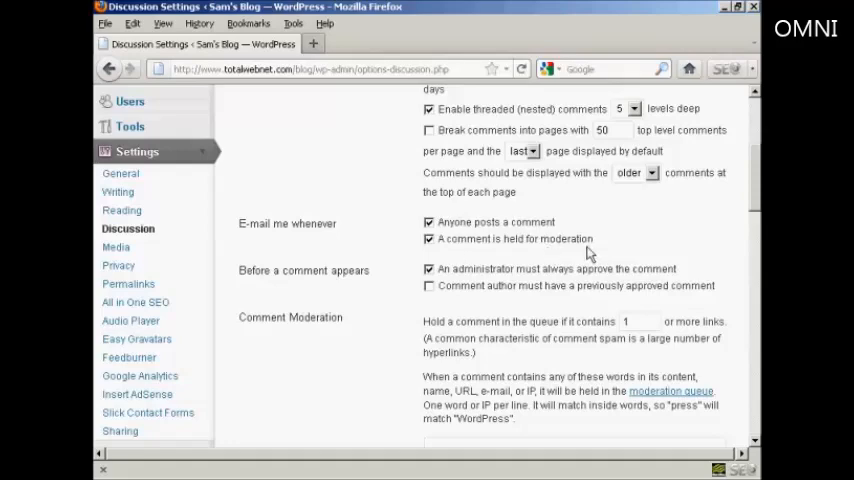
mouse_move(283, 288)
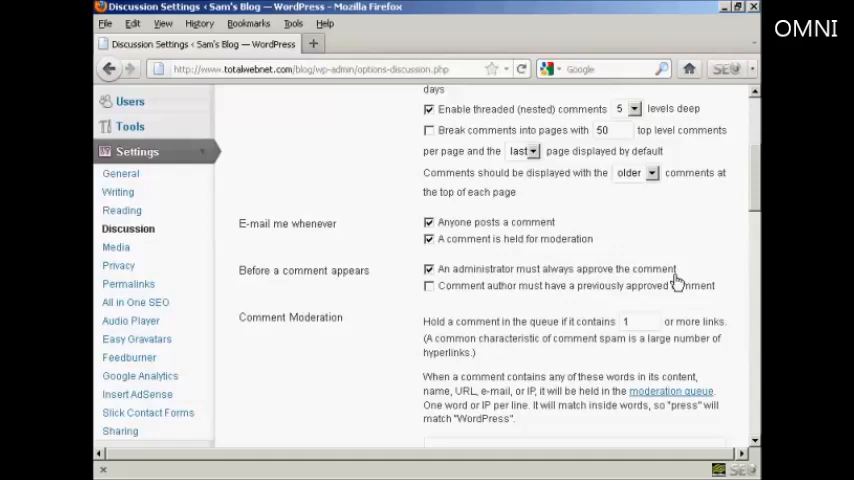
scroll("down", 3)
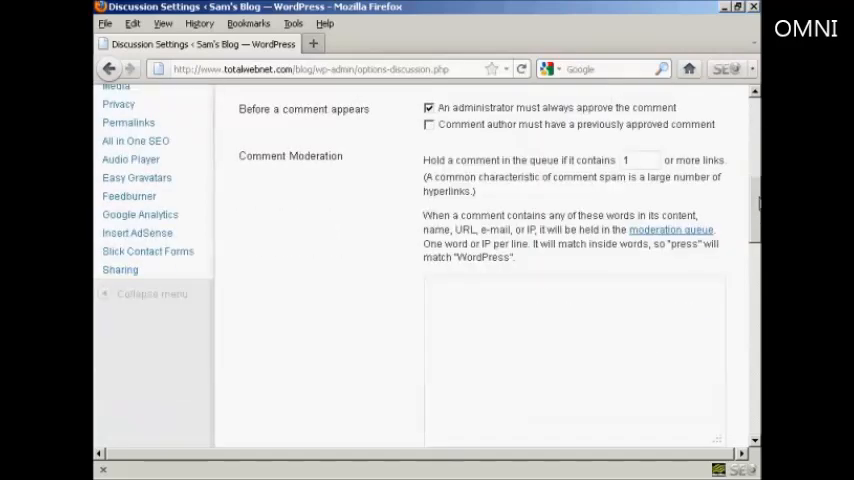
scroll("down", 3)
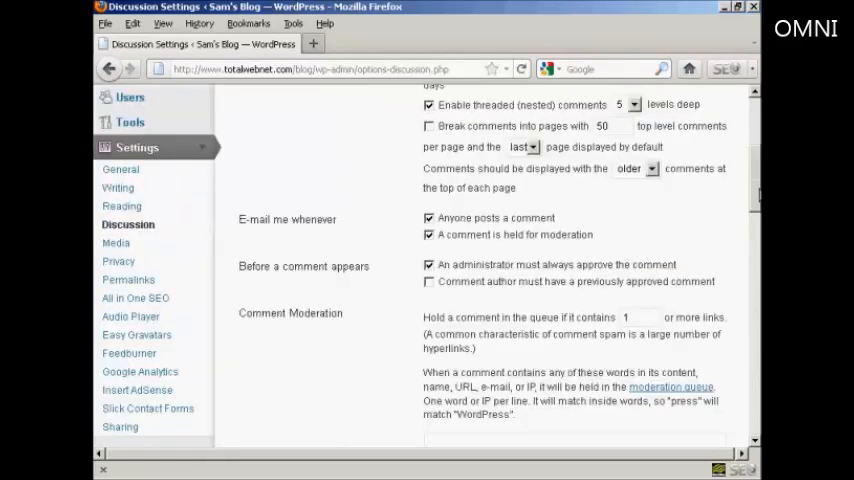
scroll("down", 3)
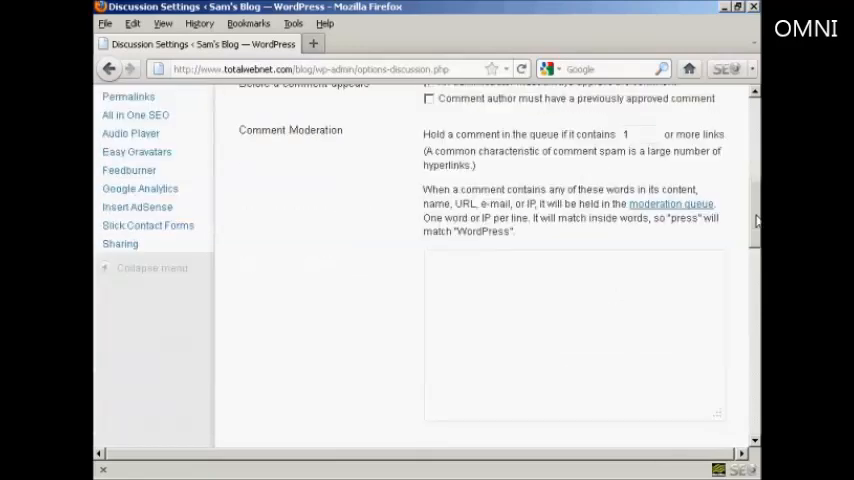
scroll("down", 3)
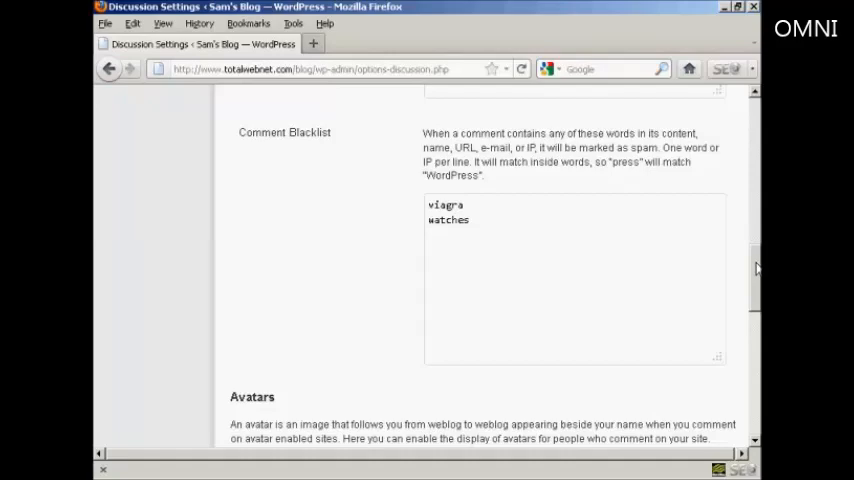
scroll("down", 3)
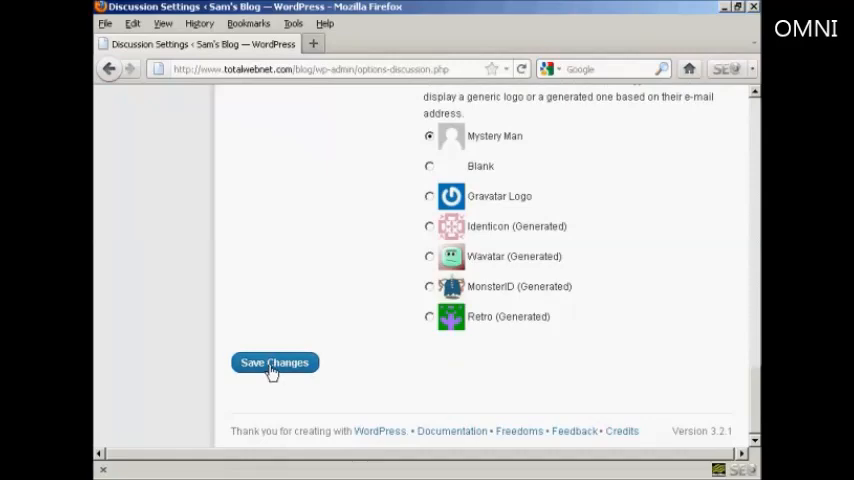
- Save the updated Discussion Settings
left_click(274, 362)
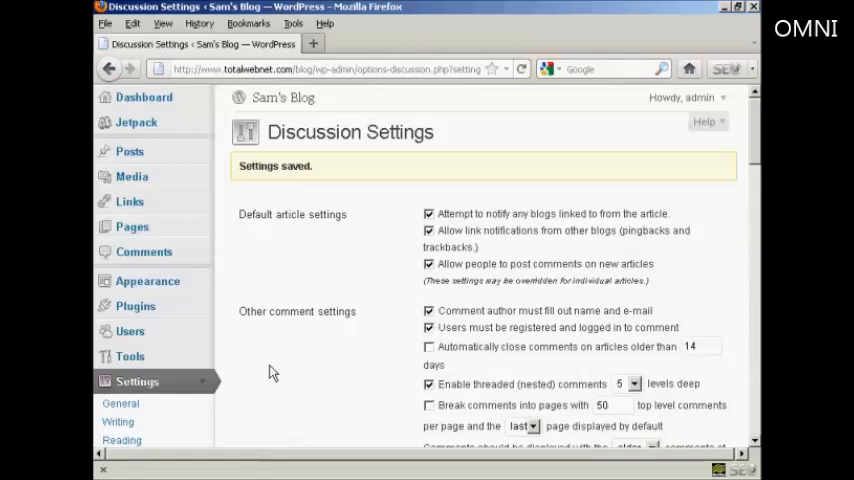
mouse_move(297, 368)
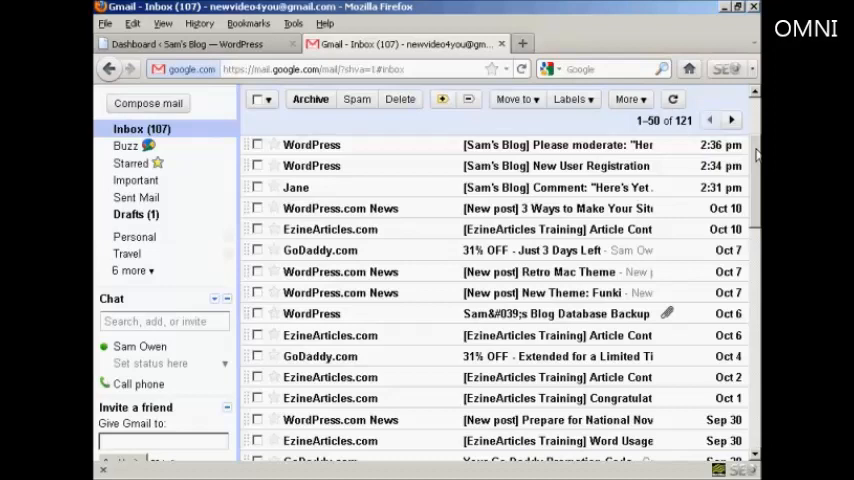
mouse_move(432, 190)
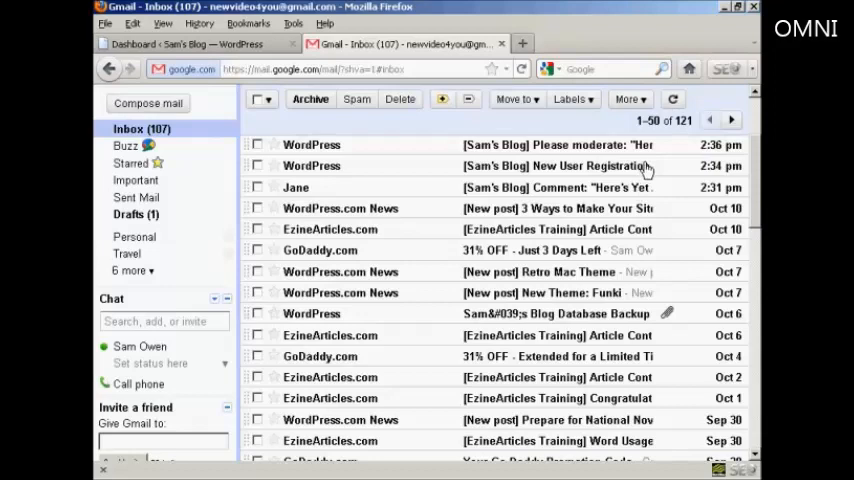
mouse_move(622, 152)
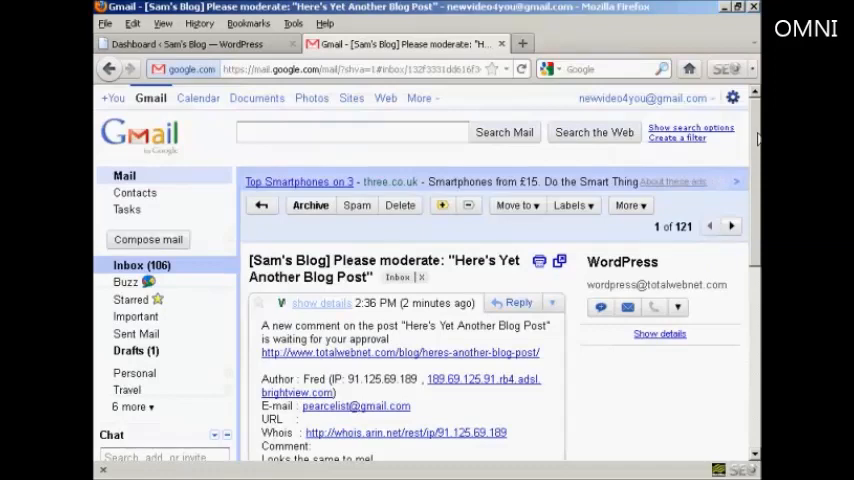
scroll("down", 3)
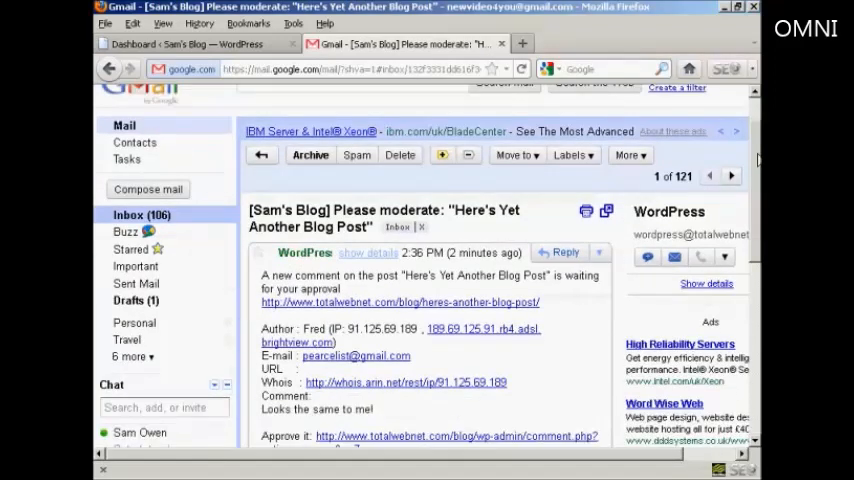
scroll("down", 3)
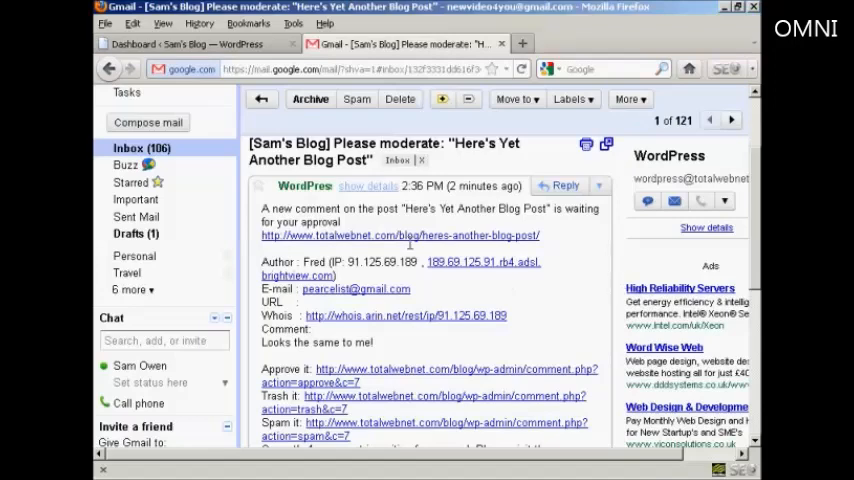
mouse_move(417, 300)
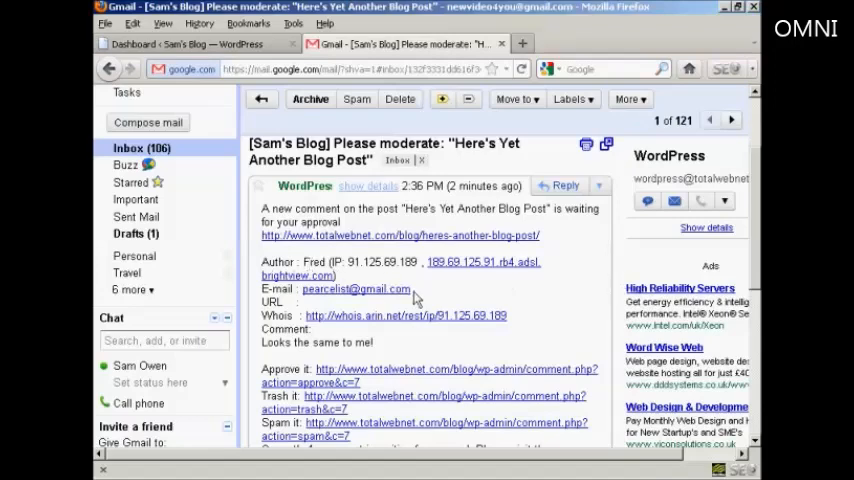
mouse_move(588, 291)
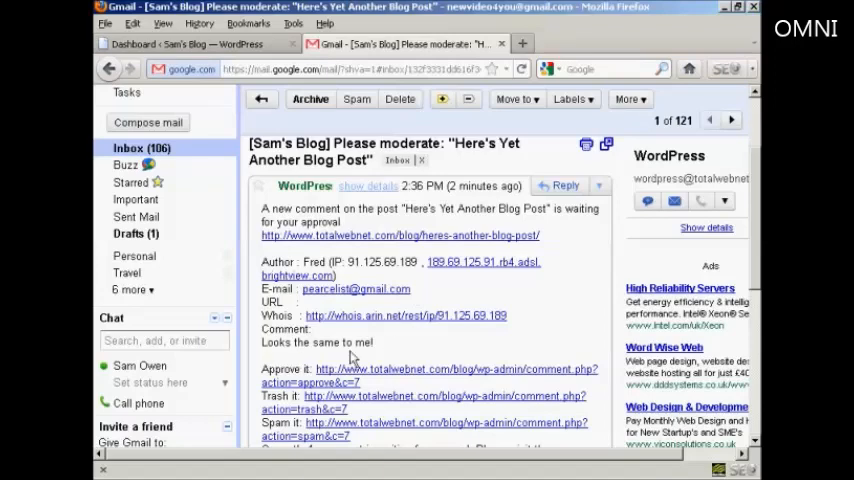
mouse_move(502, 43)
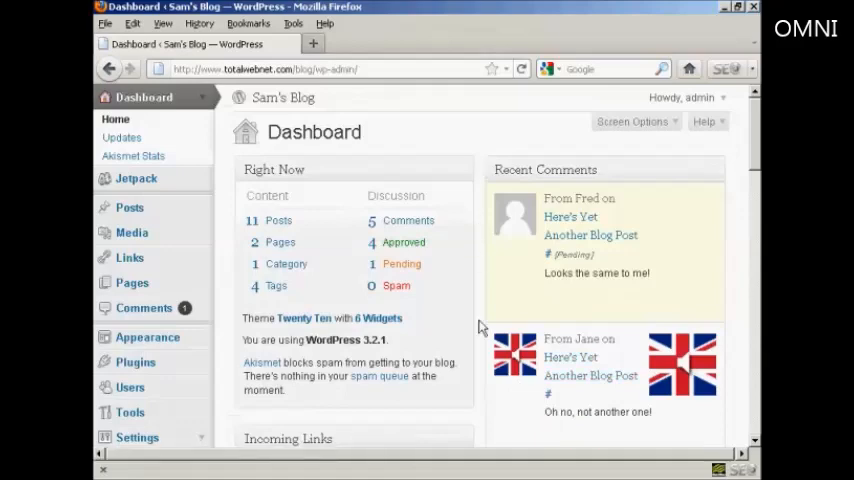
mouse_move(163, 330)
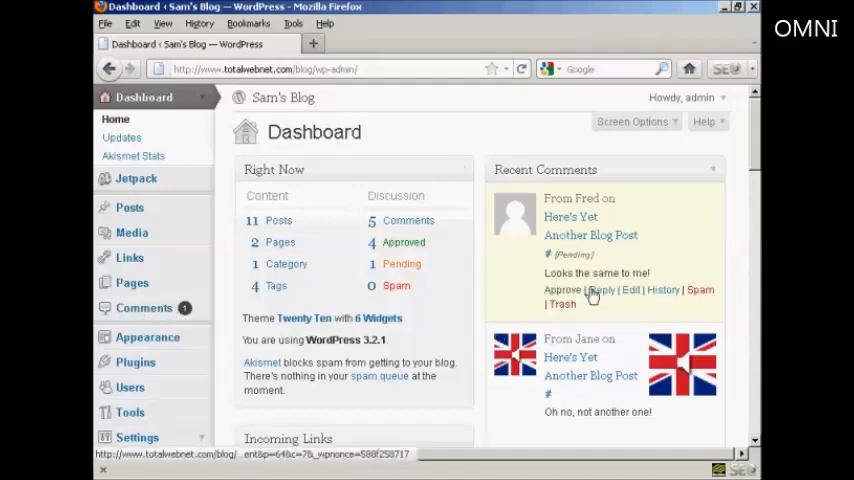
mouse_move(553, 248)
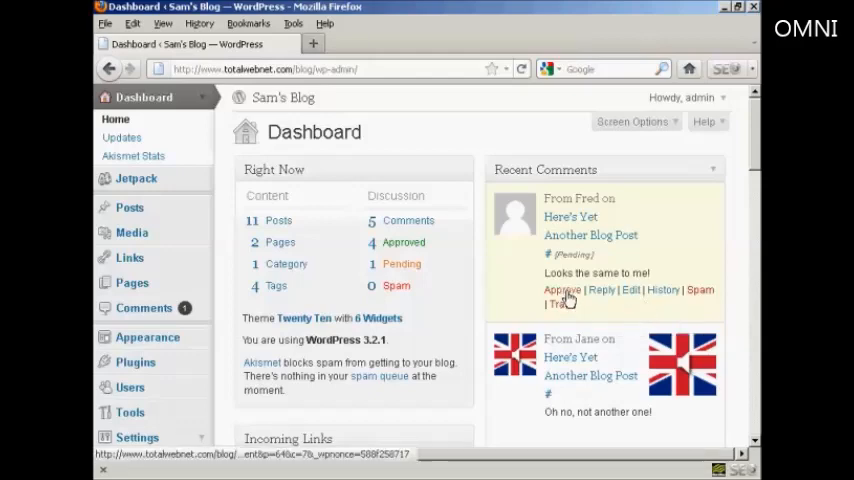
- Approve Fred's pending comment 'Looks the same to me!' from Recent Comments
left_click(562, 290)
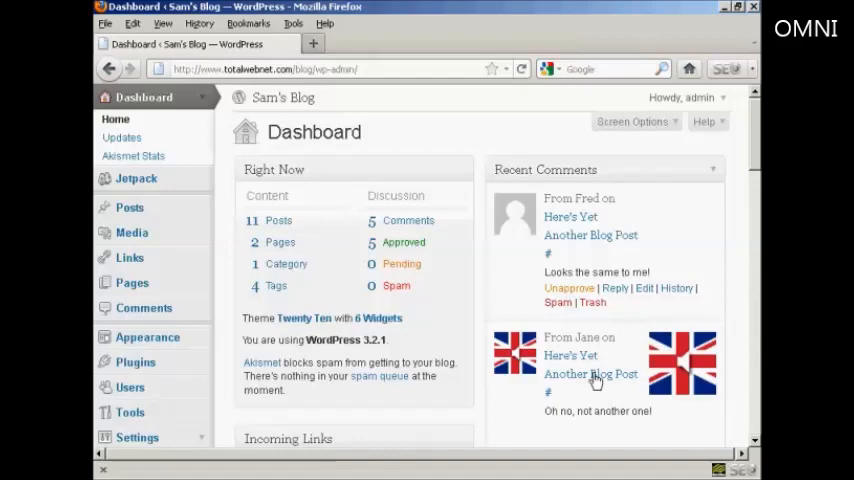
- Unapprove Jane's comment 'Oh no, not another one!' and move it to the trash
scroll("down", 3)
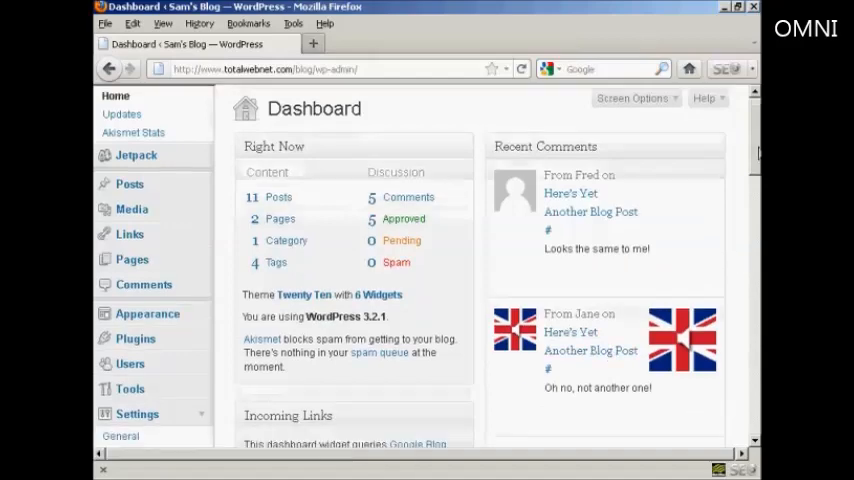
scroll("down", 3)
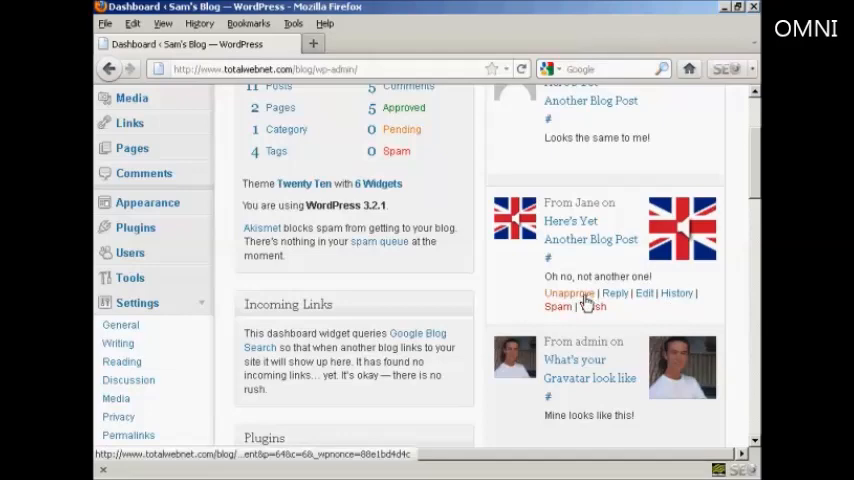
left_click(568, 293)
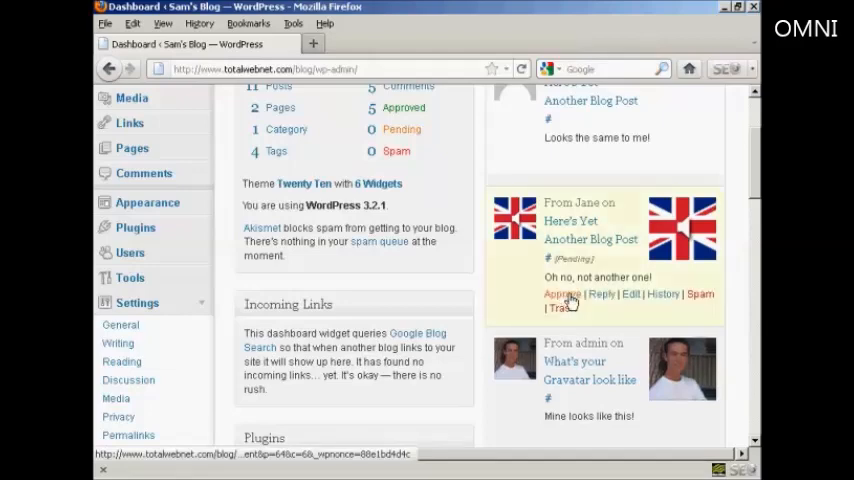
left_click(562, 293)
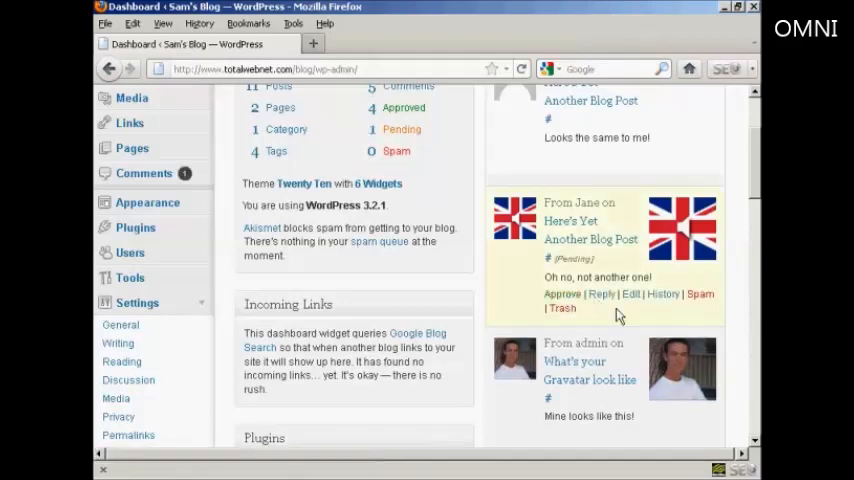
mouse_move(375, 202)
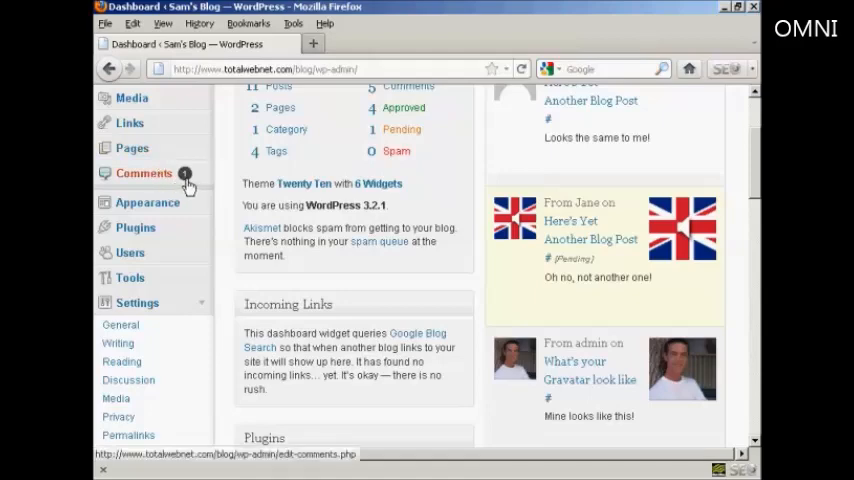
mouse_move(185, 178)
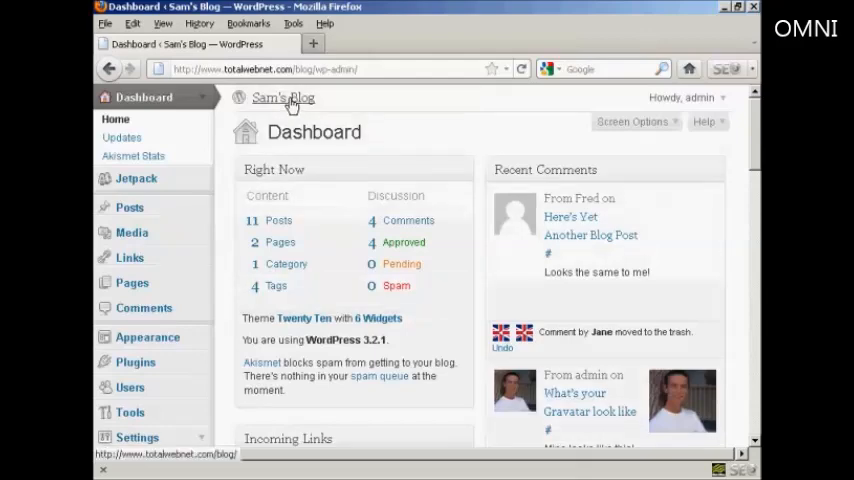
- View Fred's comment on the public 'Here's Yet Another Blog Post' page
left_click(283, 97)
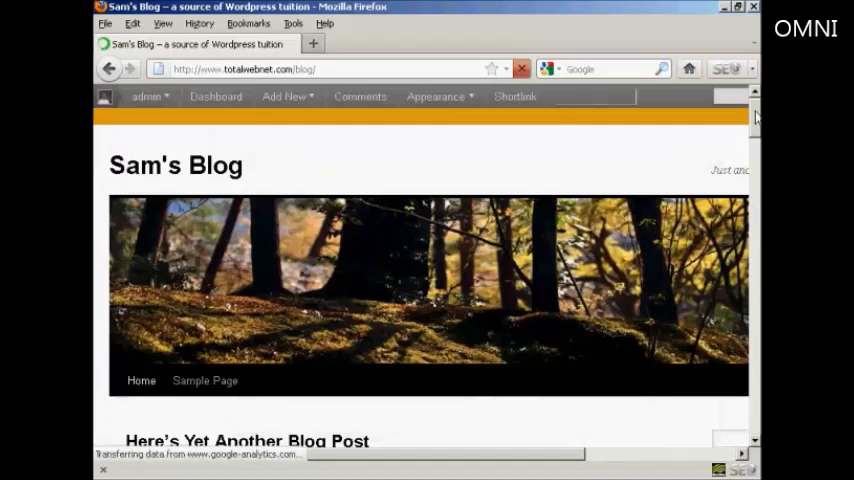
scroll("down", 3)
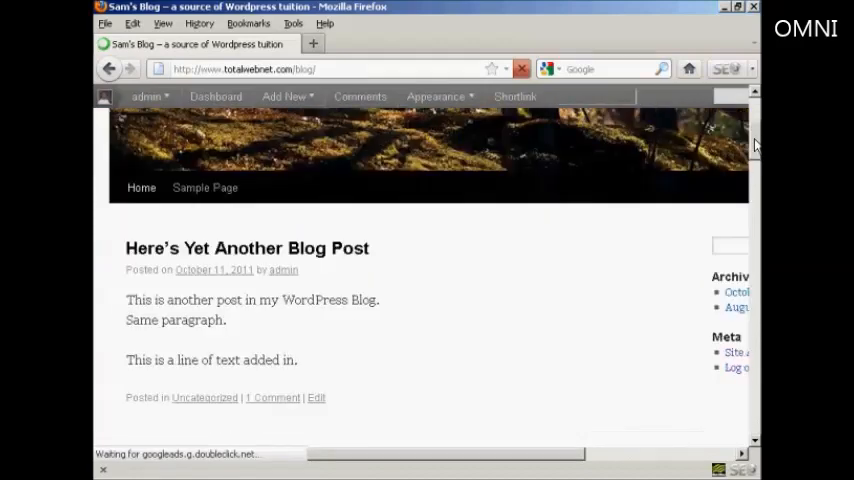
scroll("down", 3)
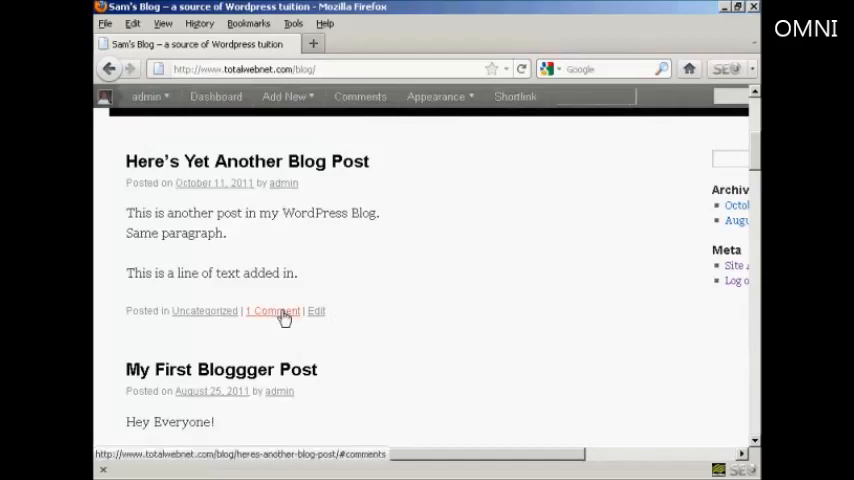
left_click(272, 311)
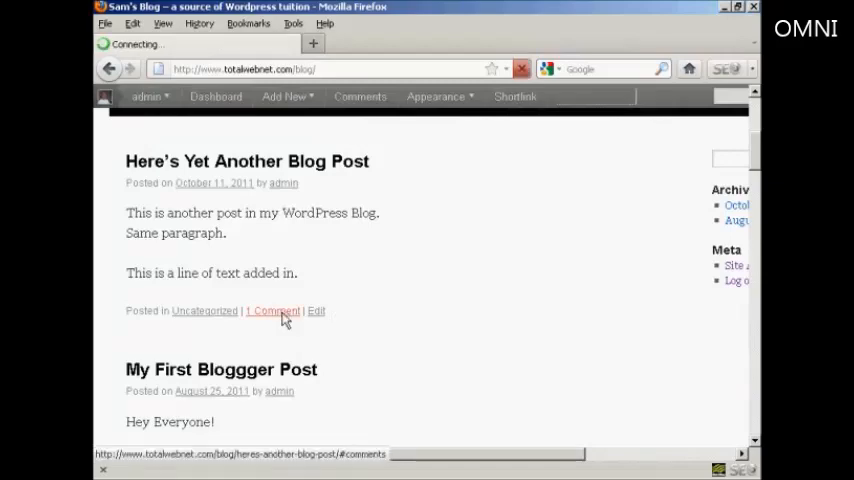
left_click(272, 311)
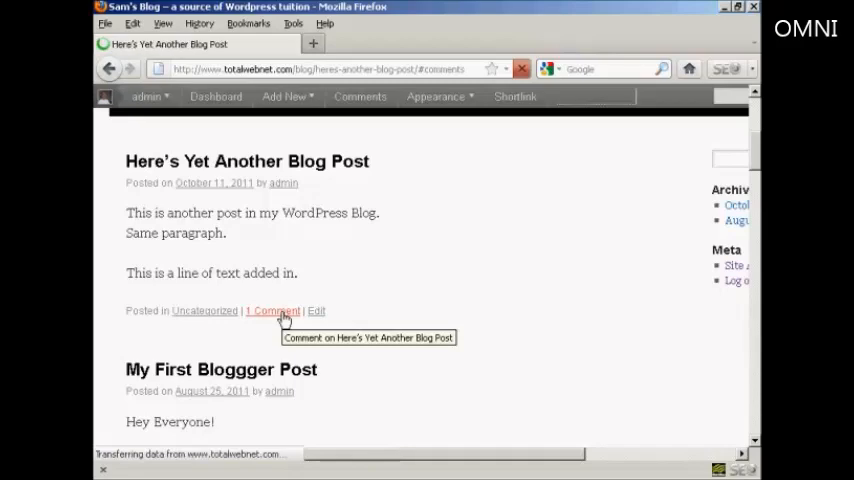
left_click(272, 310)
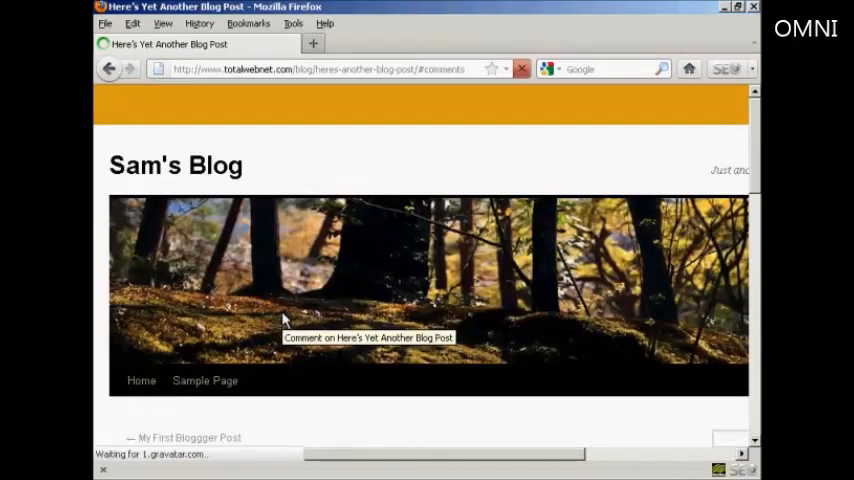
scroll("down", 3)
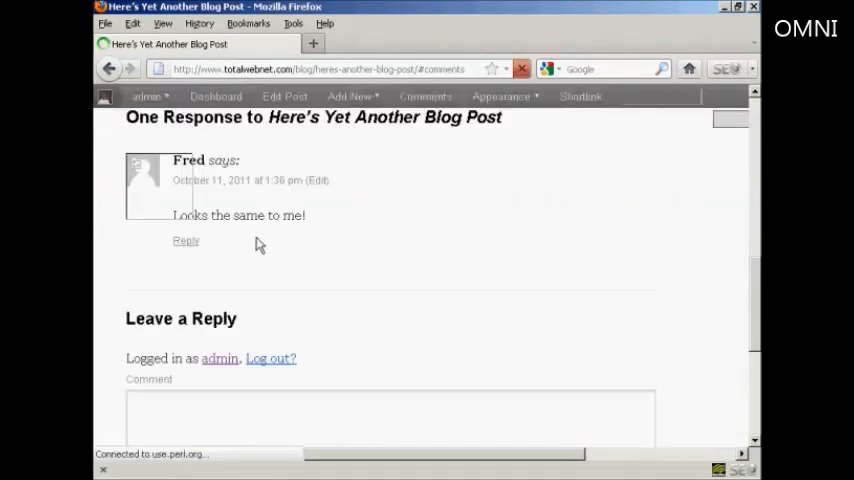